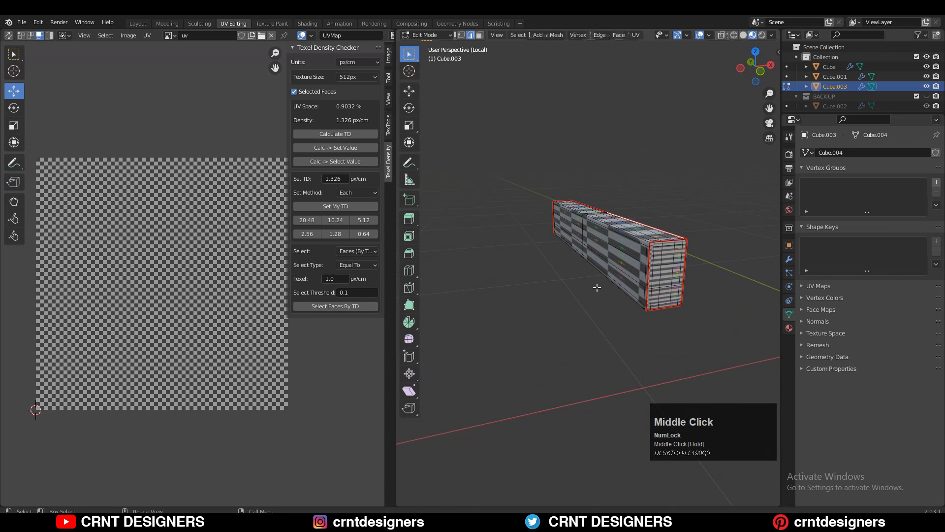
# - Enter Edit Mode, select all faces of the box and unwrap them onto the checker image
pyautogui.press('Tab')
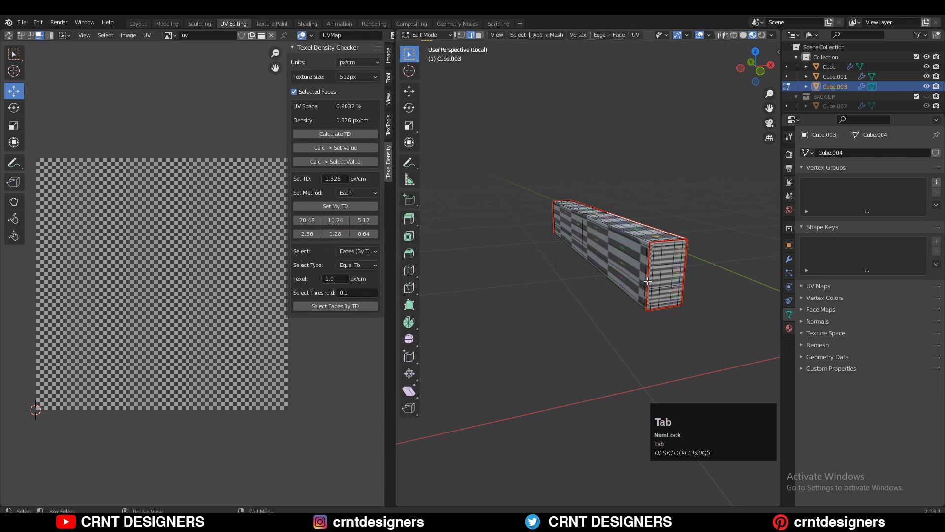
pyautogui.press('a')
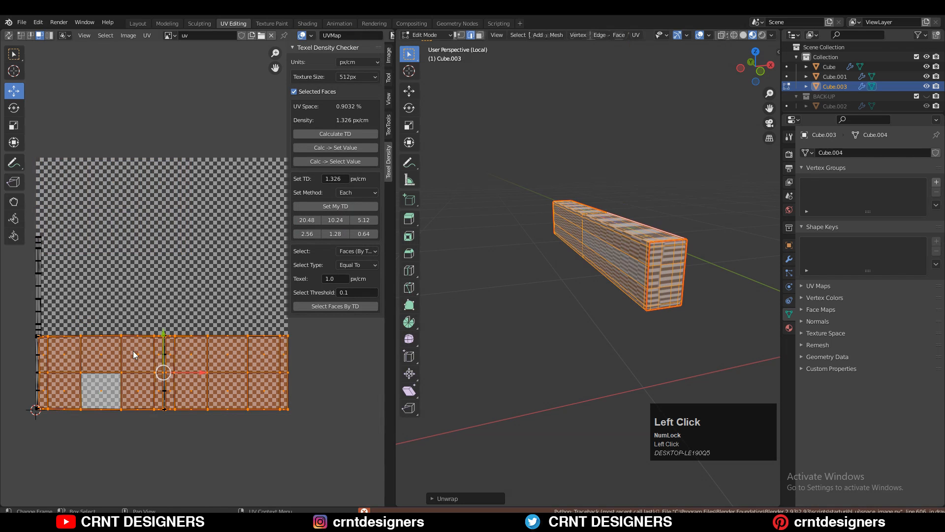
pyautogui.middleClick(163, 355)
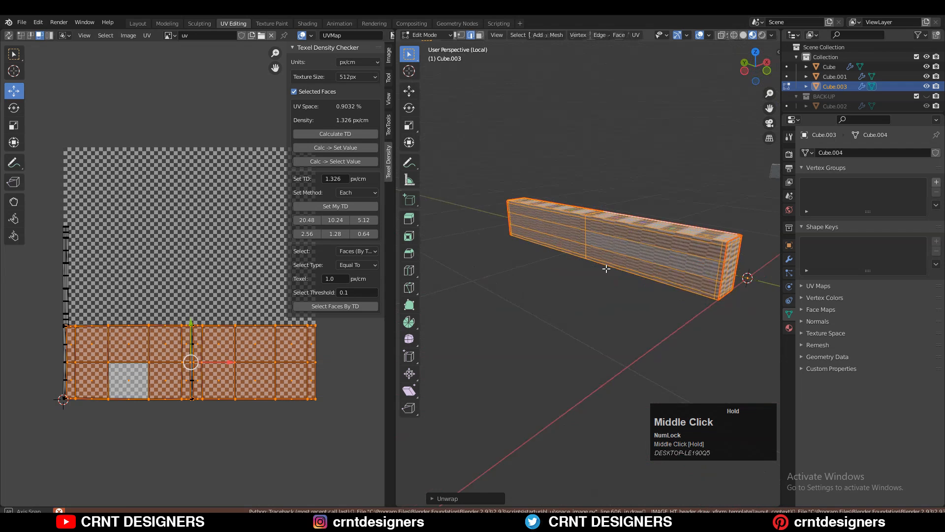
pyautogui.scroll(3)
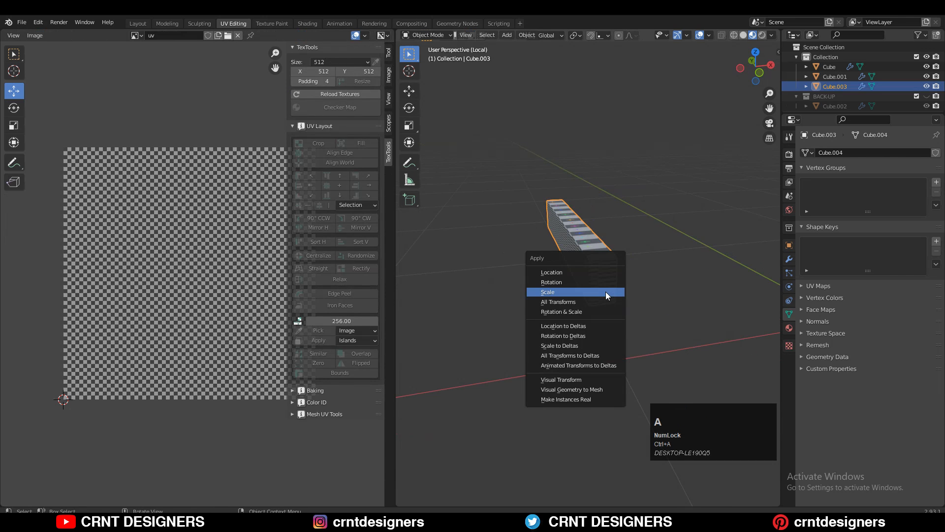
# - Apply the box's stretched scale into its mesh via the Apply menu's Scale option
pyautogui.click(548, 291)
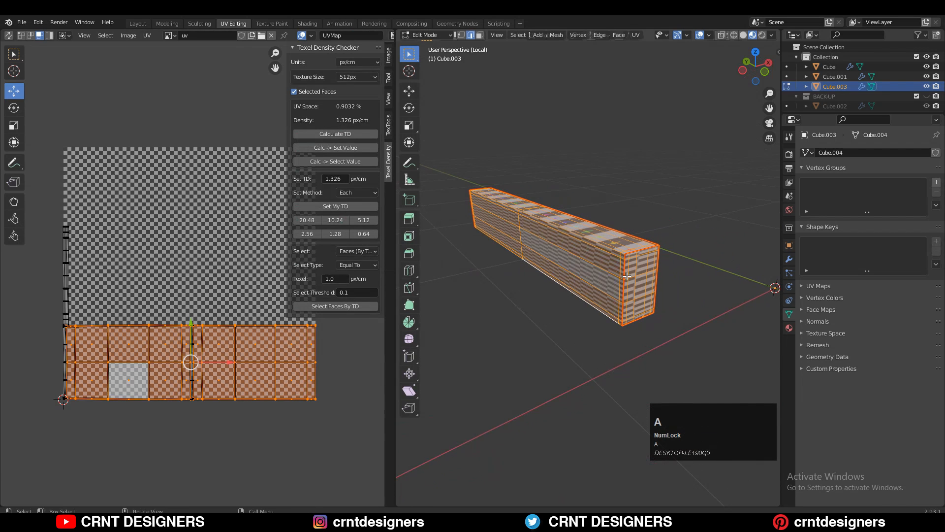
# - Re-unwrap all faces from the UV menu so the checker shows even squares
pyautogui.click(635, 34)
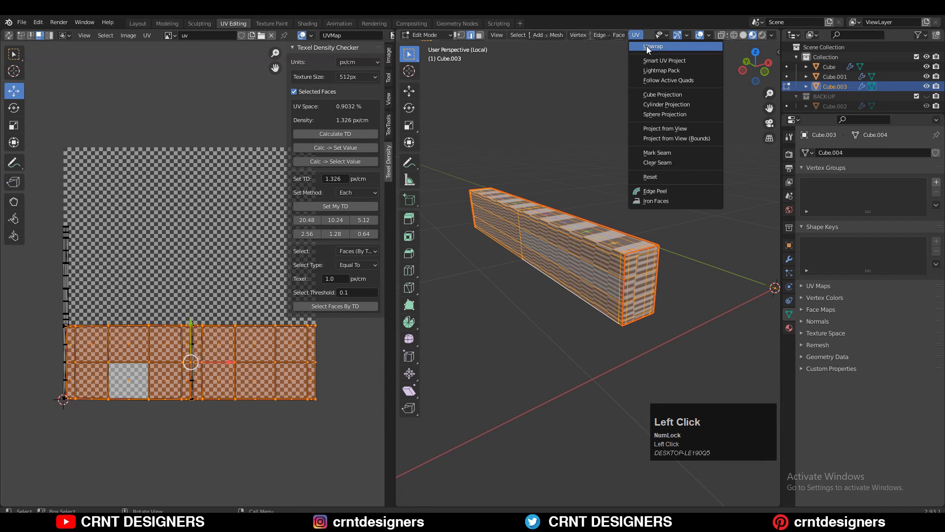
pyautogui.click(653, 46)
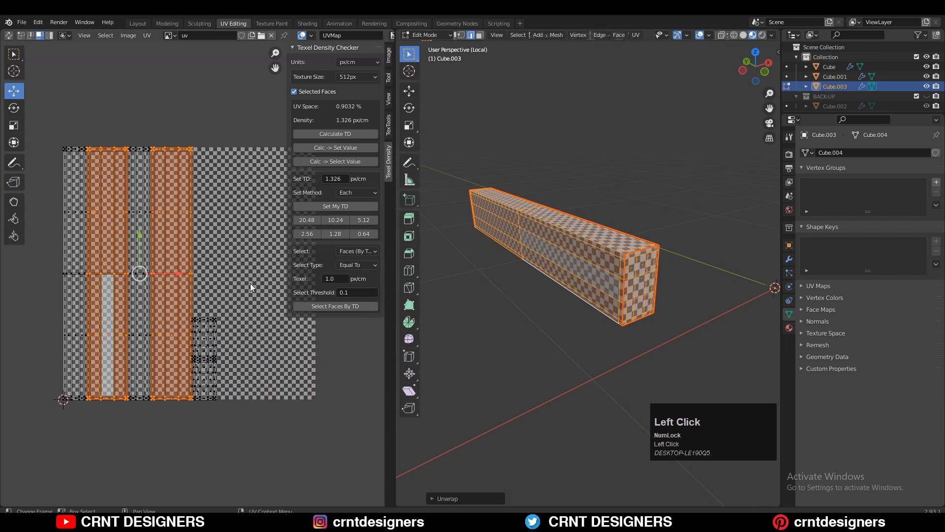
pyautogui.middleClick(731, 287)
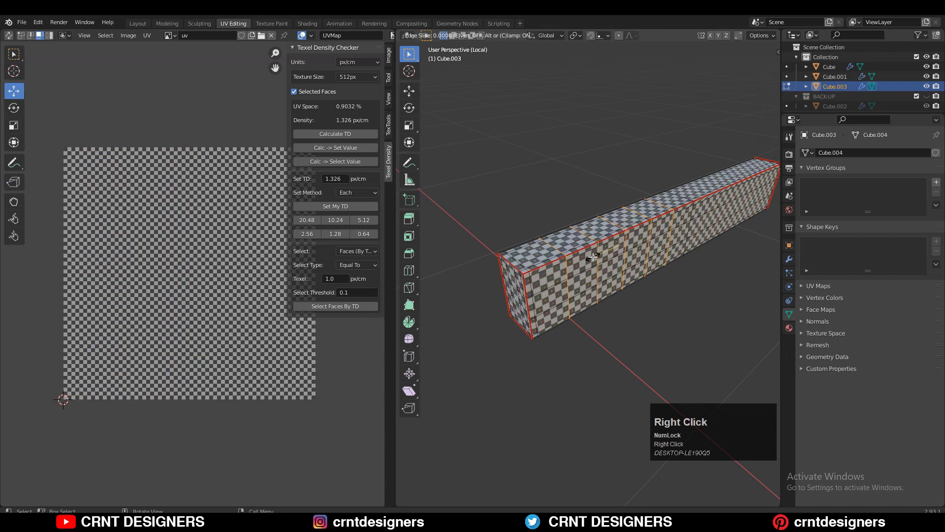
# - Leave Edit Mode to view the evenly checkered box as an object
pyautogui.press('Tab')
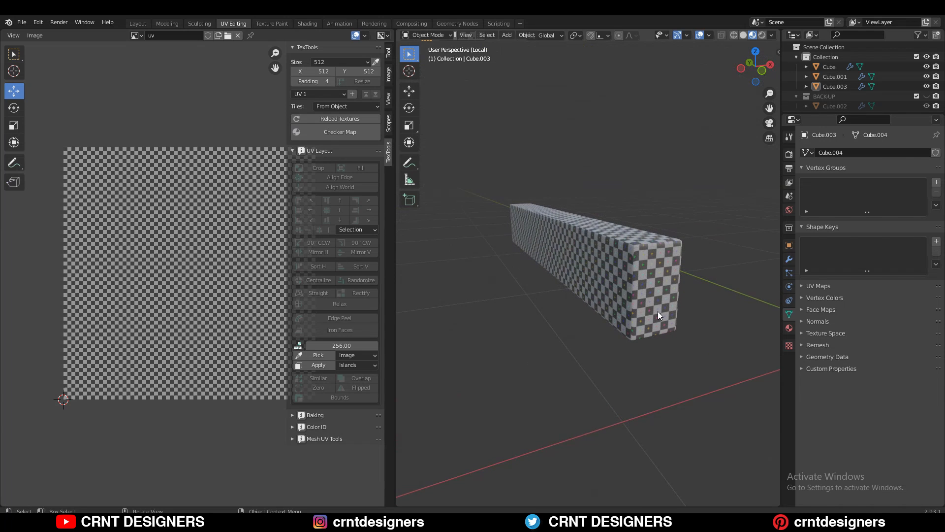
pyautogui.middleClick(560, 323)
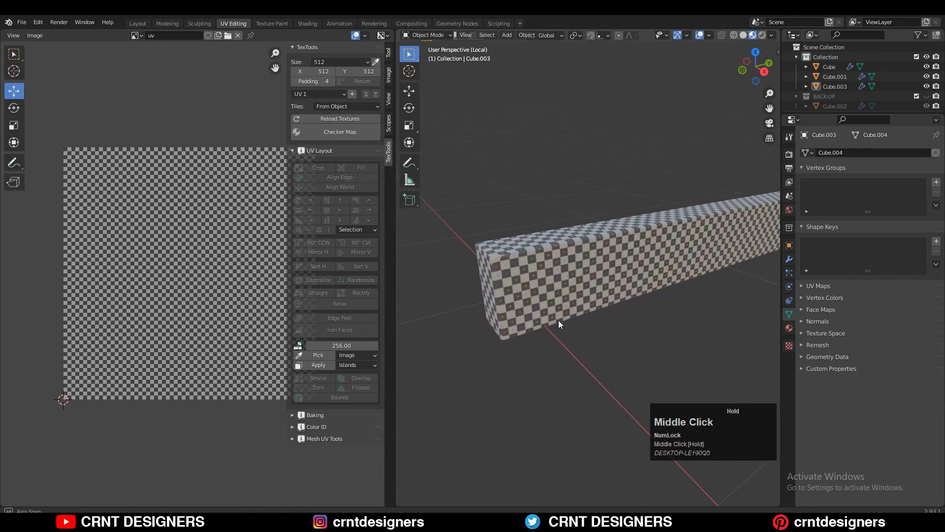
pyautogui.scroll(-3)
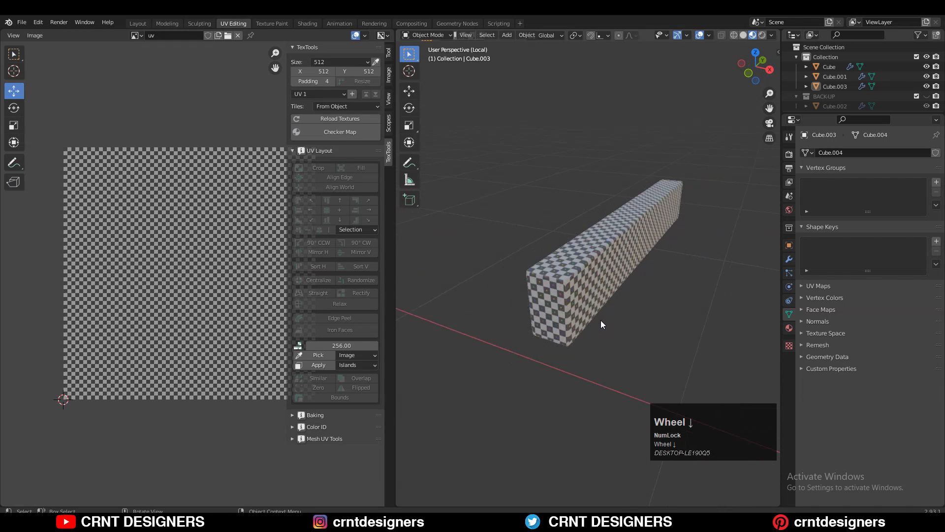
pyautogui.scroll(3)
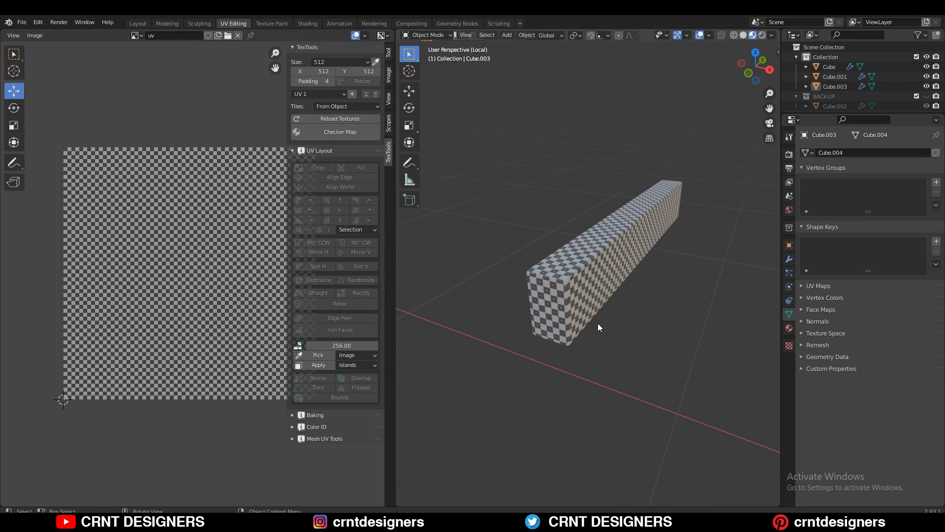
pyautogui.moveTo(607, 336)
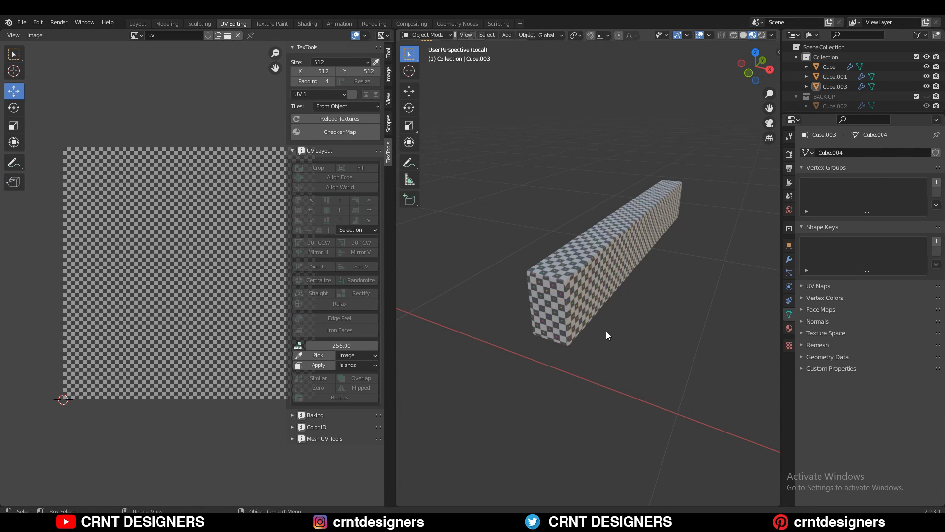